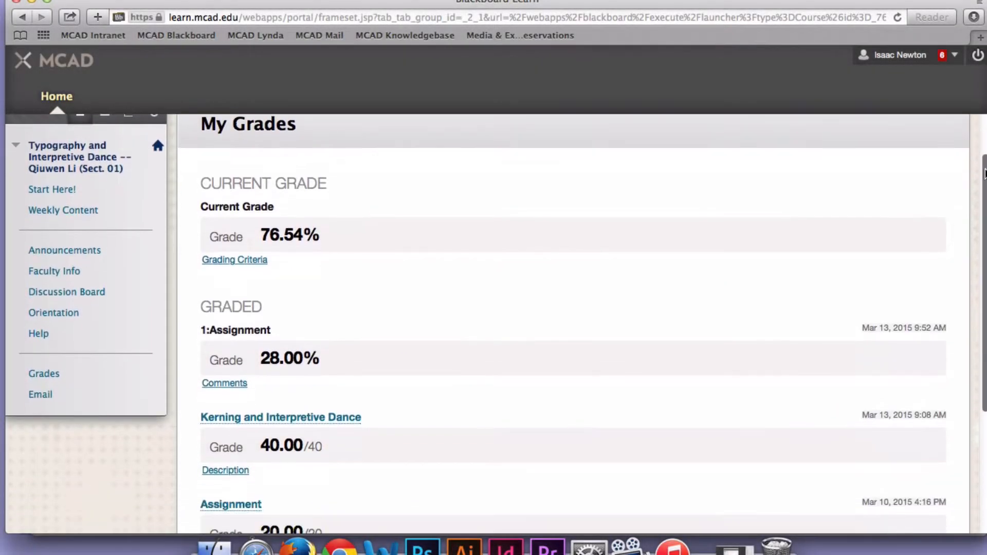
- Scroll down the portal home page past the Tools, My Announcements and Report Card modules
{"action": "scroll", "scroll_direction": "down", "scroll_amount": 3}
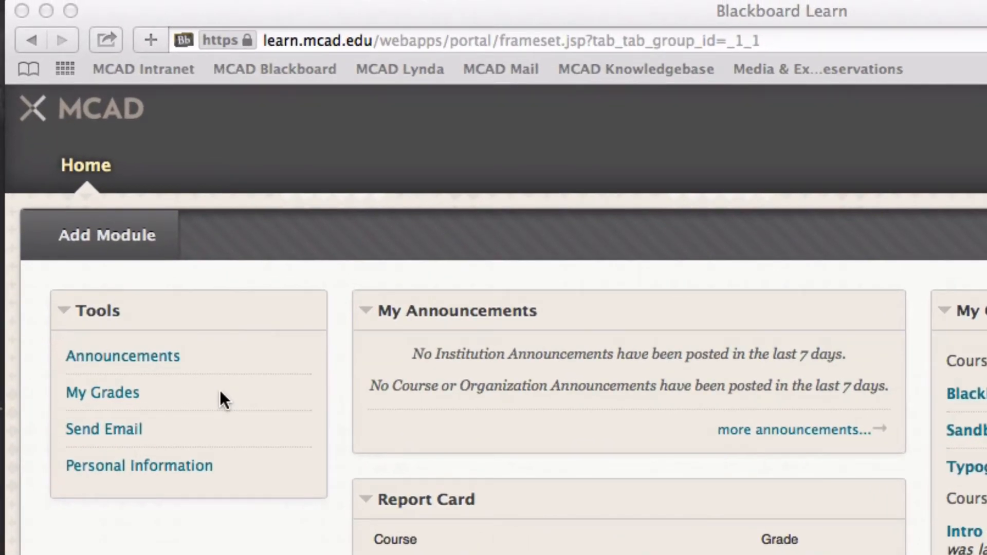
- Enter the Typography and Interpretive Dance course from the course list
{"action": "left_click", "coordinate": [101, 392]}
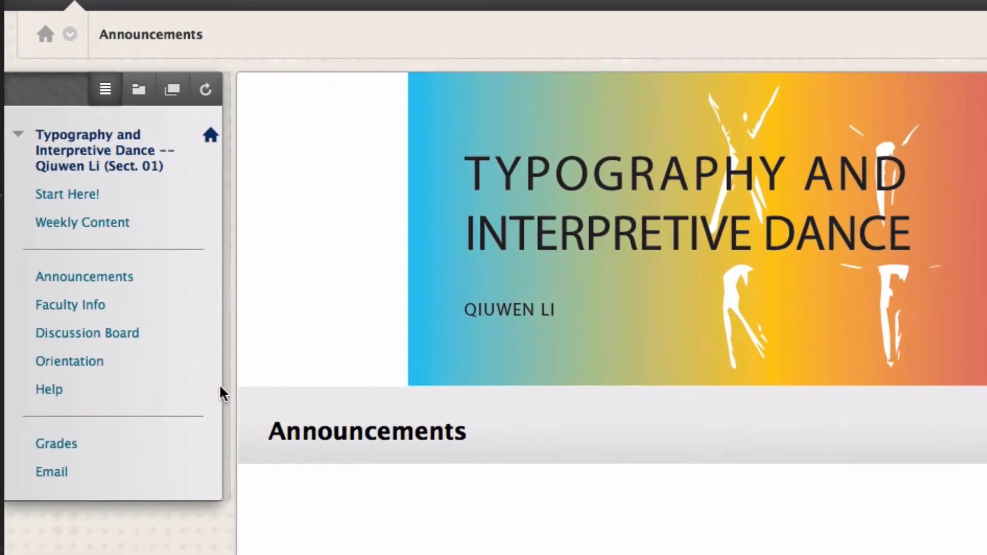
- Go to My Grades showing the 100.00% current grade, dismissing the grade explanation popup
{"action": "left_click", "coordinate": [56, 444]}
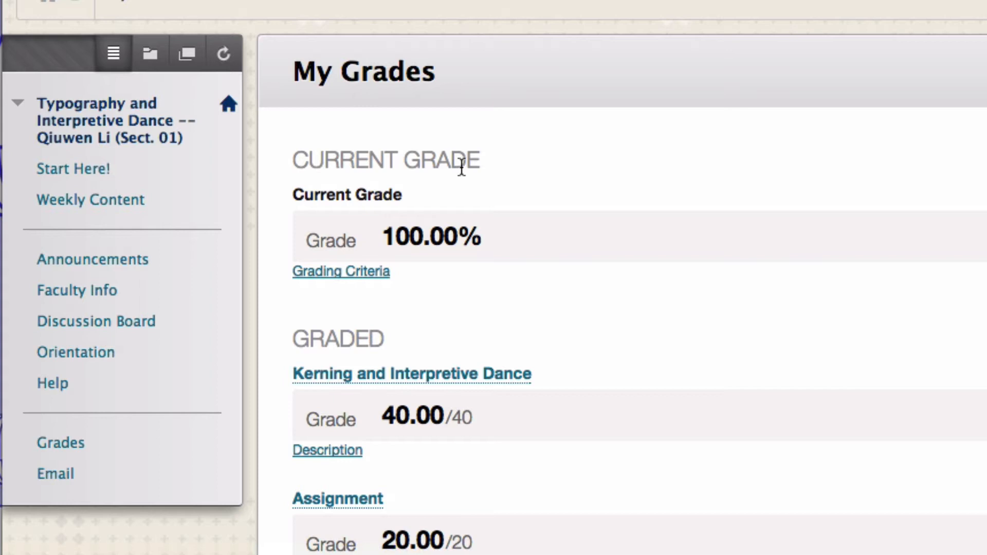
{"action": "mouse_move", "coordinate": [466, 167]}
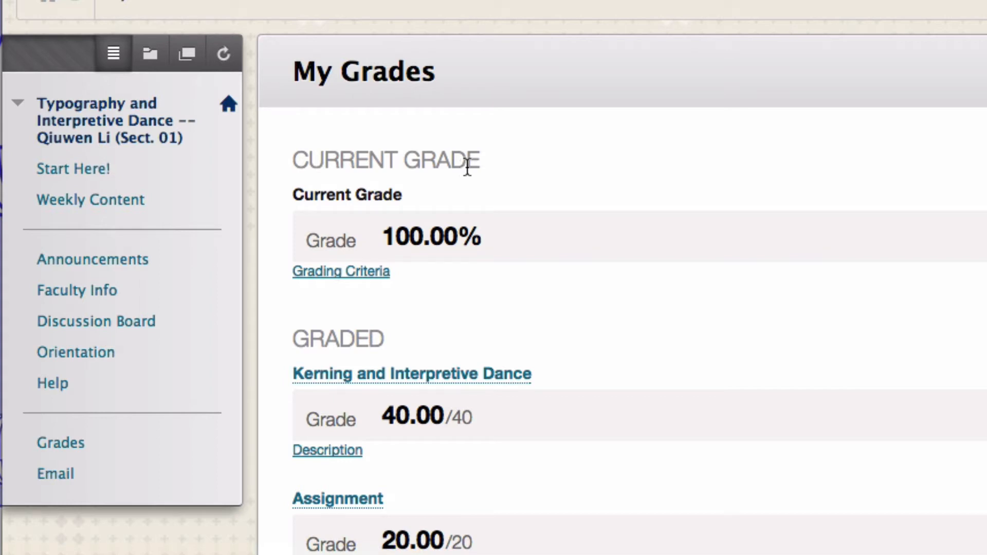
{"action": "mouse_move", "coordinate": [402, 274]}
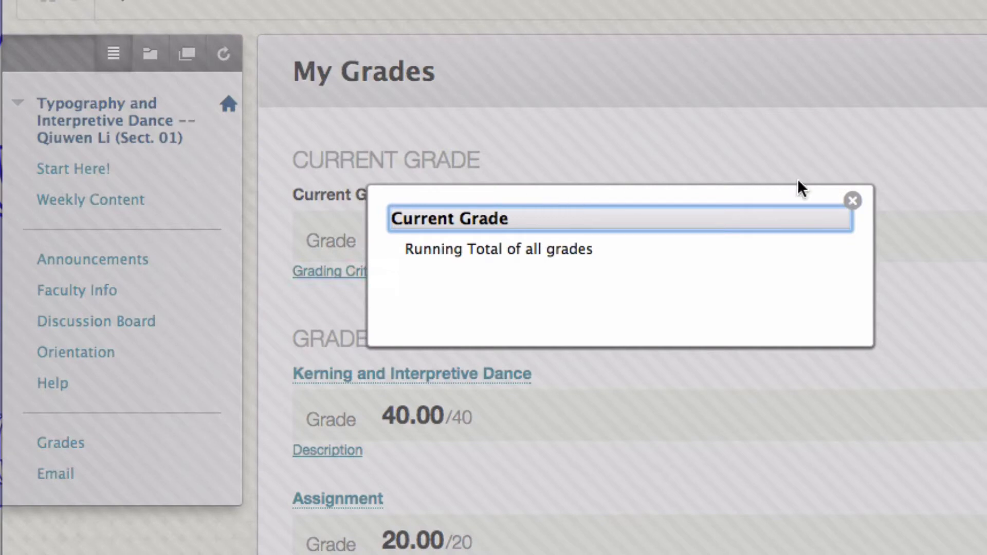
{"action": "left_click", "coordinate": [852, 200]}
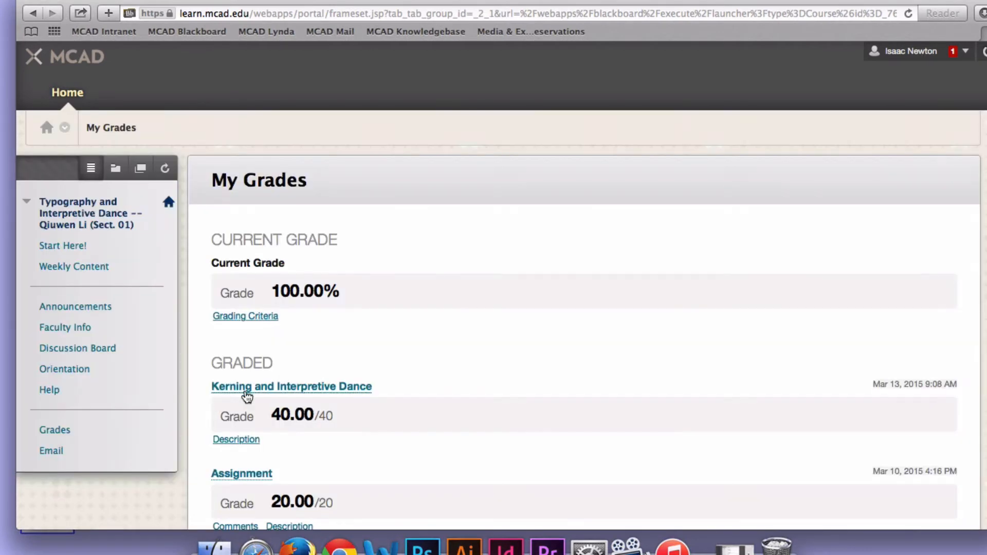
- Review the Kerning and Interpretive Dance quiz attempt that scored 40 out of 40
{"action": "left_click", "coordinate": [291, 386]}
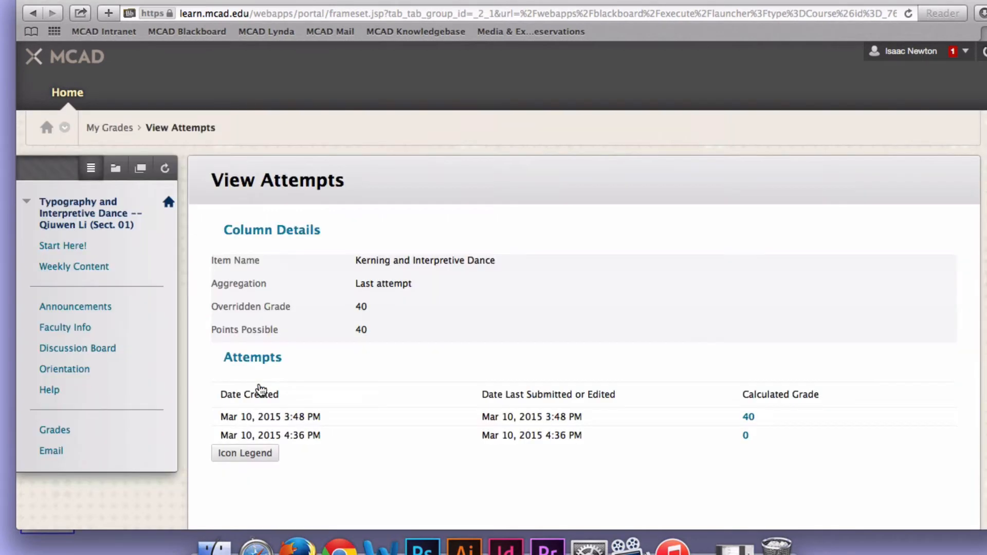
{"action": "mouse_move", "coordinate": [822, 349]}
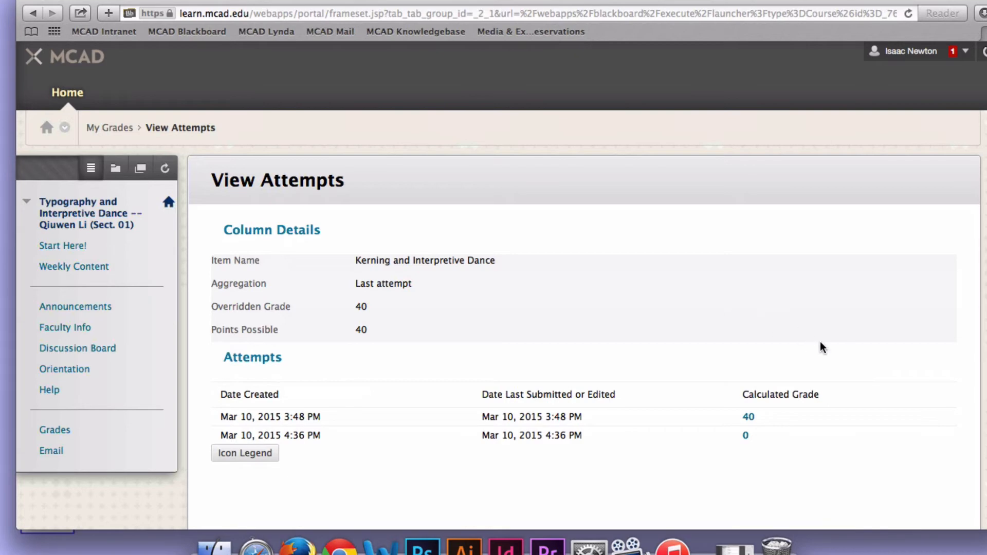
{"action": "scroll", "scroll_direction": "down", "scroll_amount": 3}
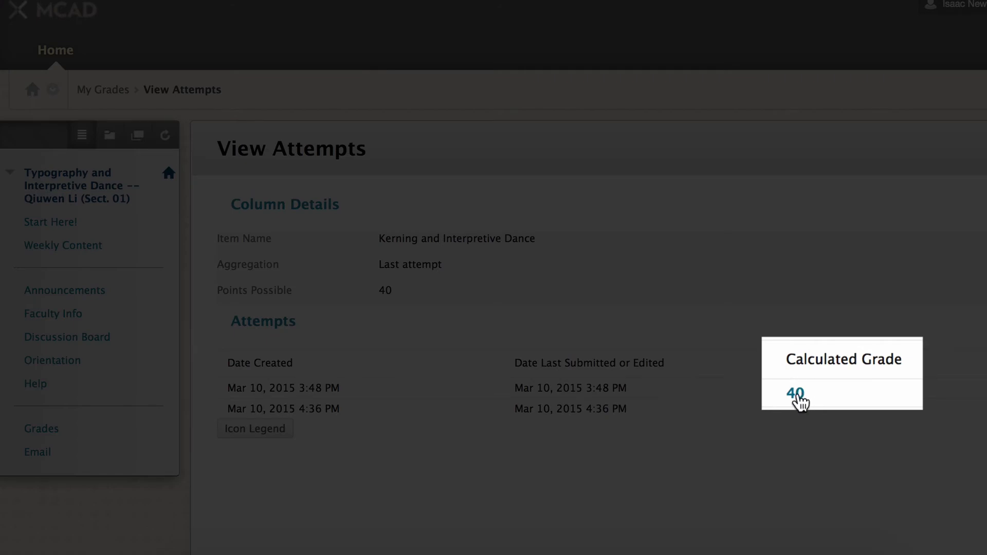
{"action": "left_click", "coordinate": [799, 394]}
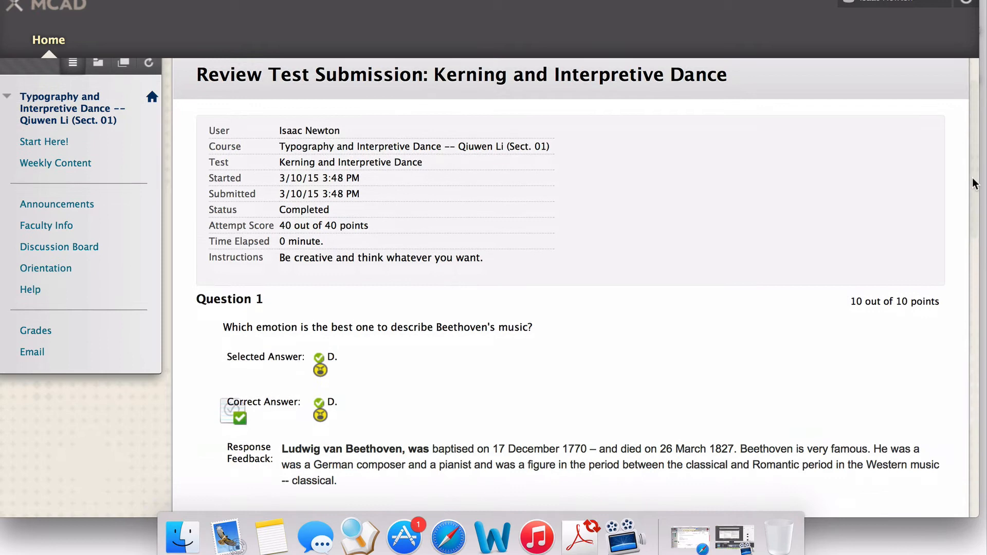
- Look through the questions of the 40/40 test submission review
{"action": "scroll", "scroll_direction": "down", "scroll_amount": 3}
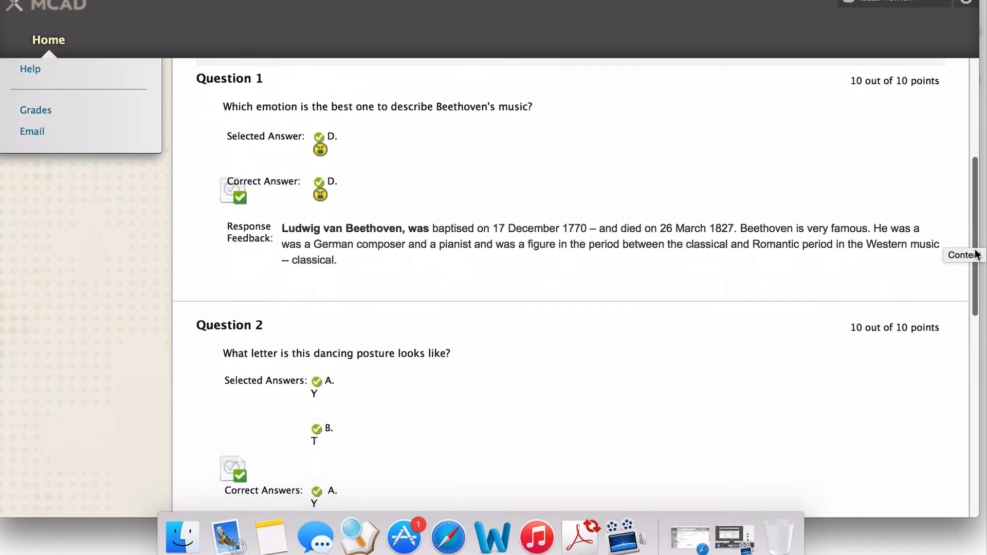
{"action": "scroll", "scroll_direction": "down", "scroll_amount": 3}
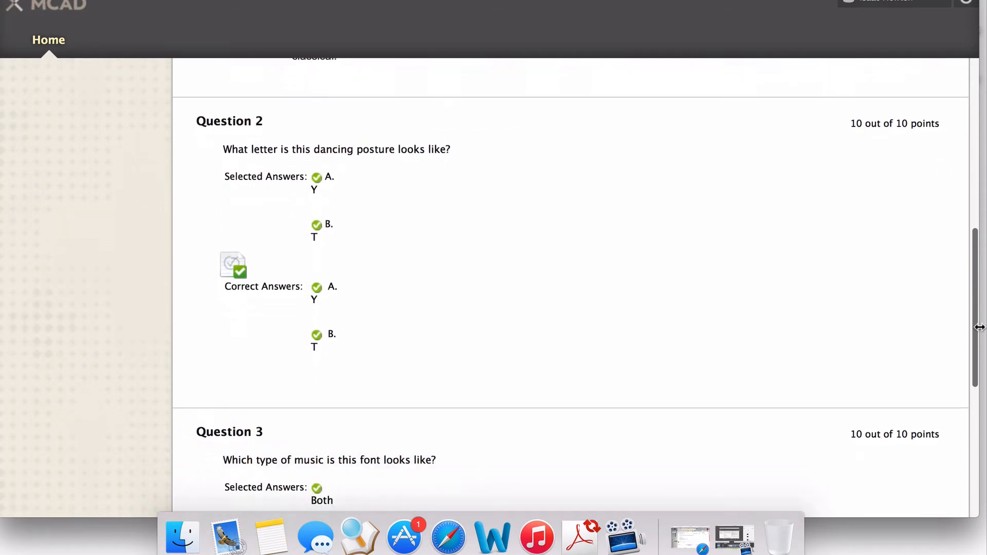
{"action": "scroll", "scroll_direction": "down", "scroll_amount": 3}
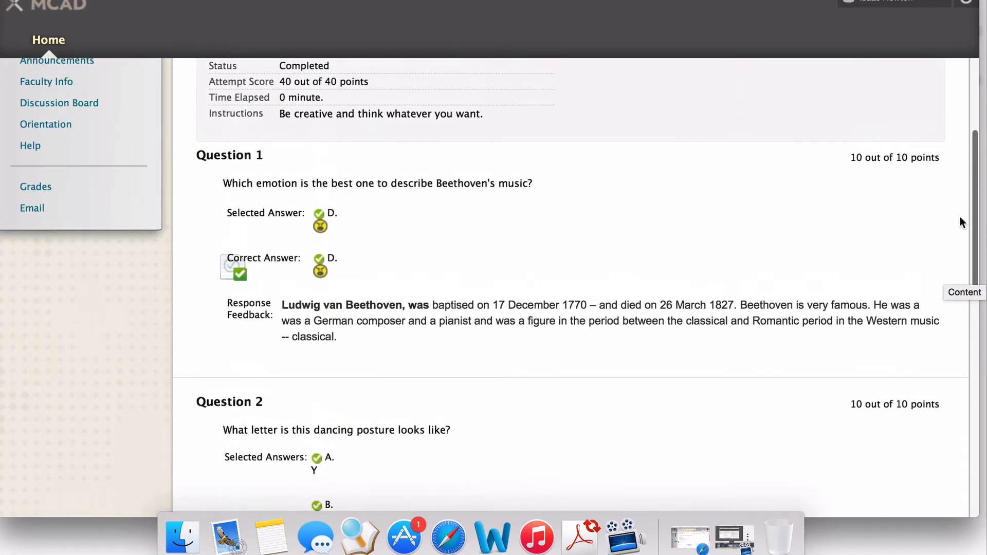
{"action": "scroll", "scroll_direction": "up", "scroll_amount": 3}
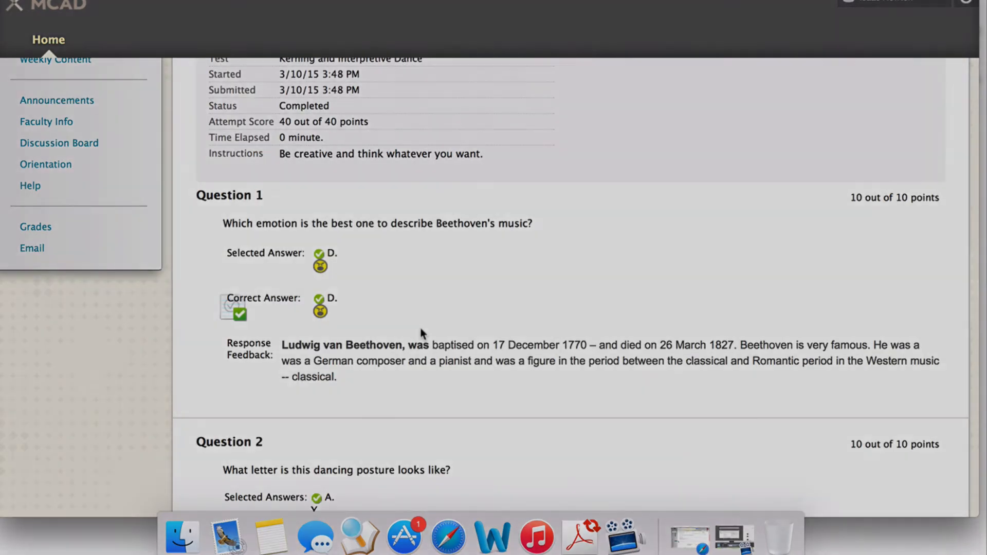
- Return to My Grades and view the Assignment submission with its 20/20 grade and feedback
{"action": "left_click", "coordinate": [35, 226]}
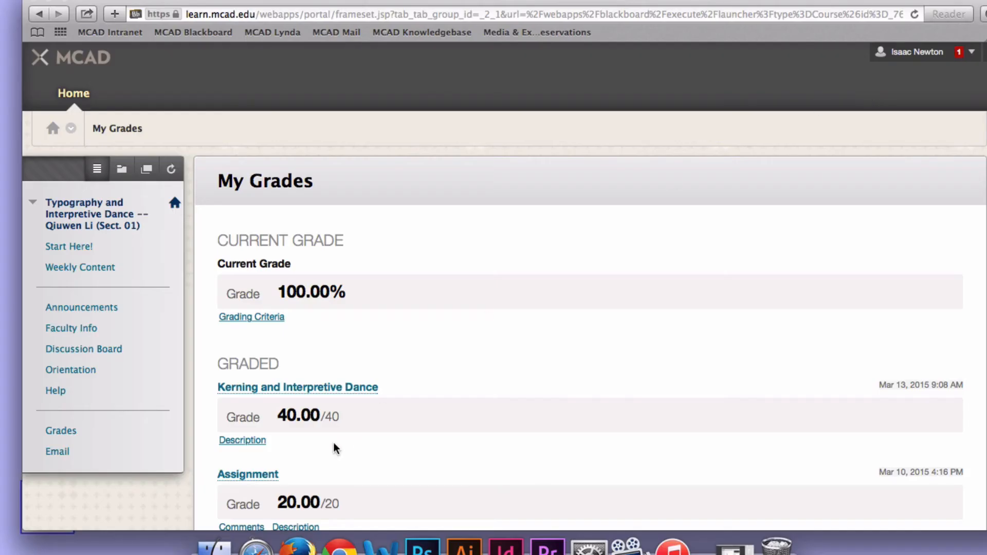
{"action": "mouse_move", "coordinate": [414, 430]}
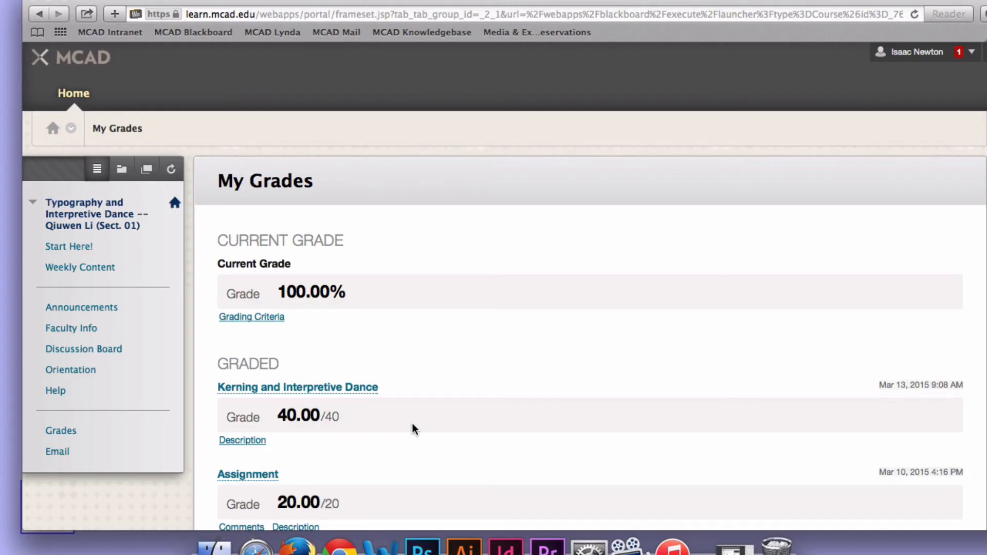
{"action": "left_click", "coordinate": [248, 474]}
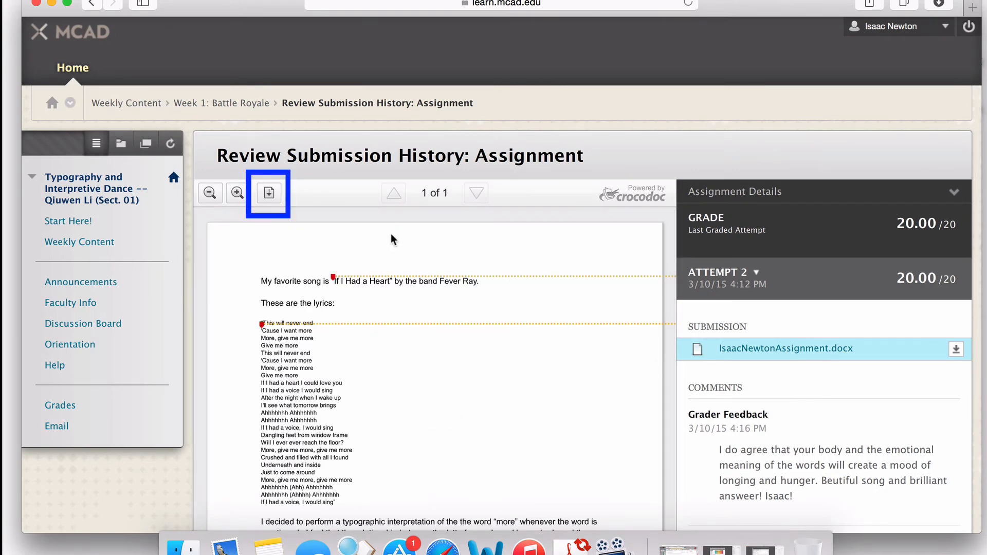
- Download the assignment as an annotated PDF with grader comments and return to My Grades
{"action": "left_click", "coordinate": [268, 192]}
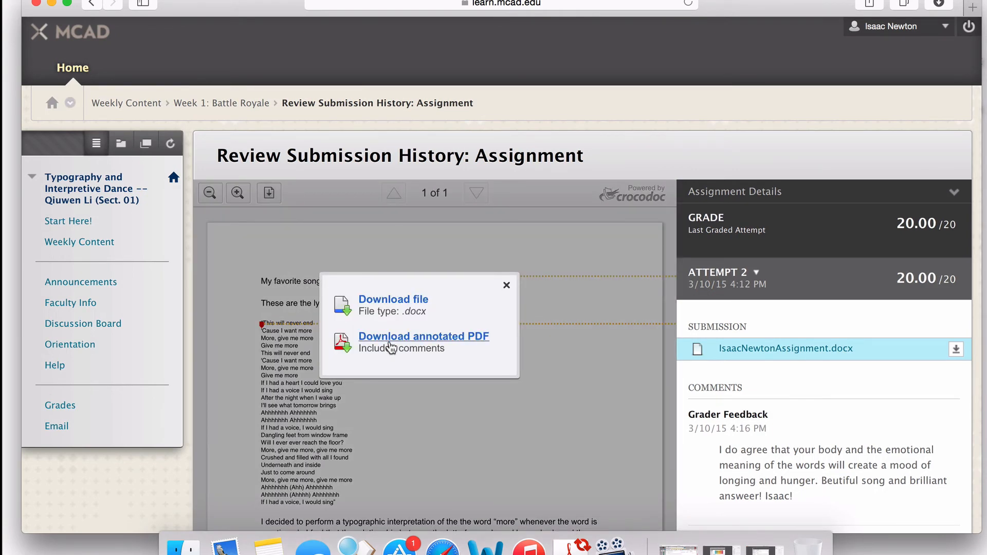
{"action": "left_click", "coordinate": [506, 285]}
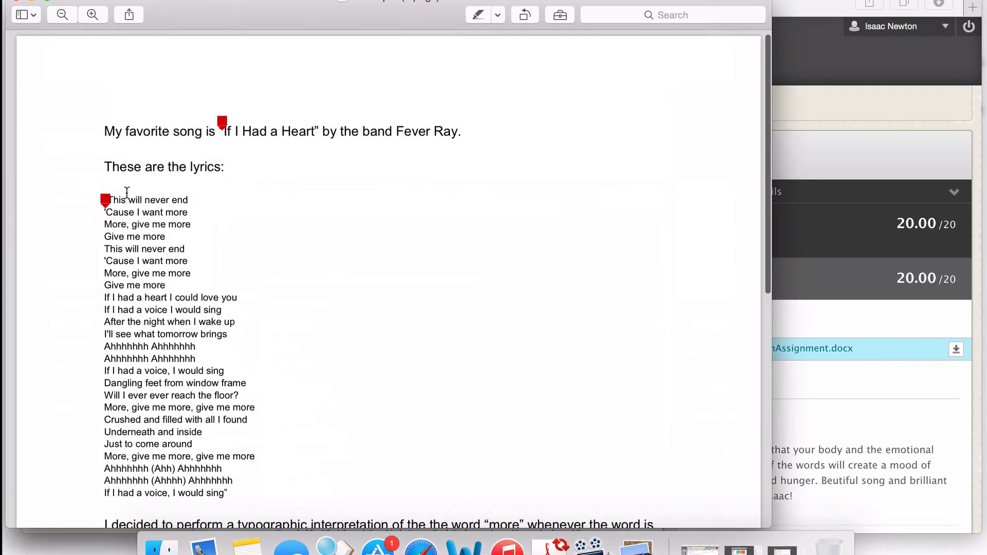
{"action": "left_click", "coordinate": [103, 200]}
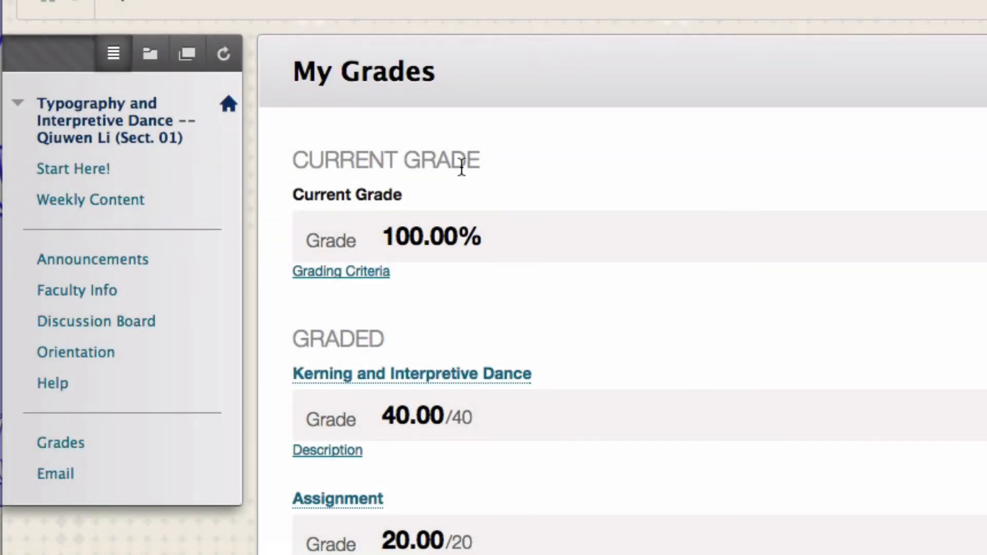
{"action": "mouse_move", "coordinate": [646, 173]}
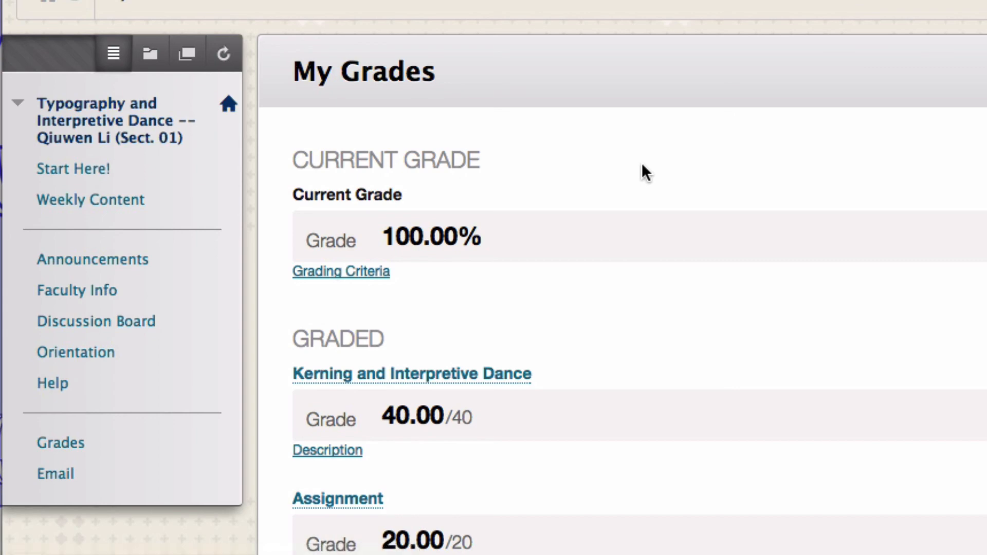